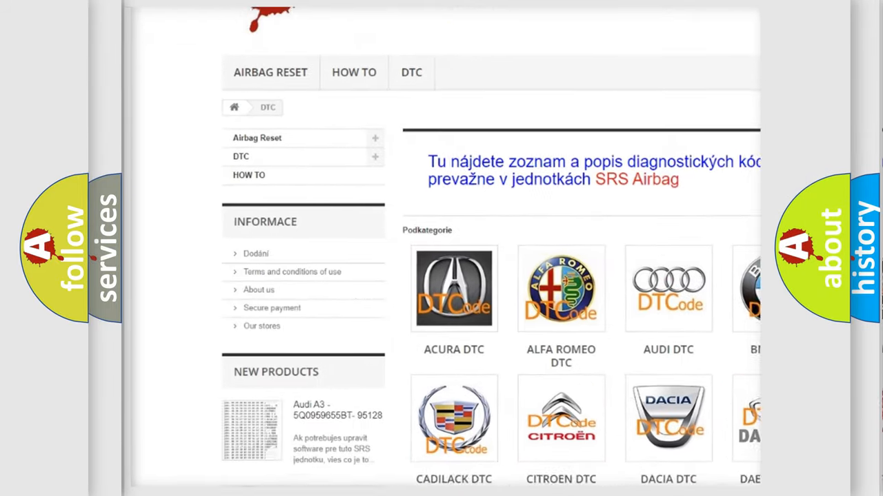
scroll("down", 3)
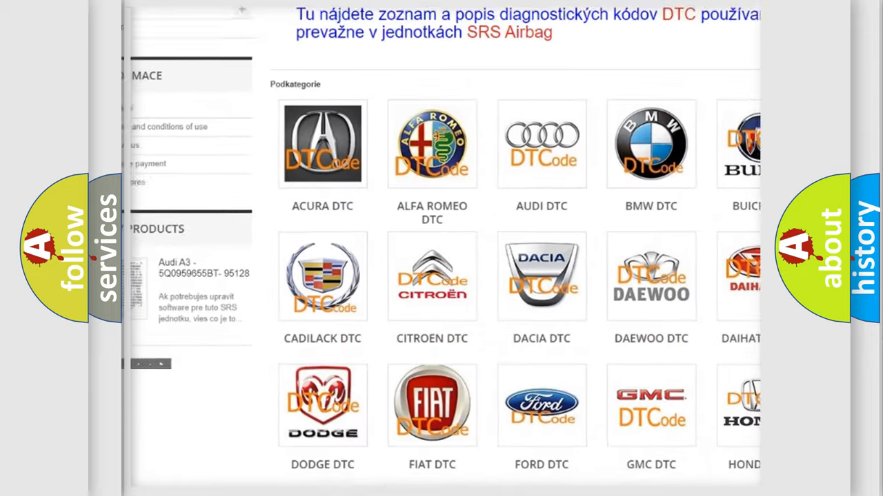
scroll("down", 3)
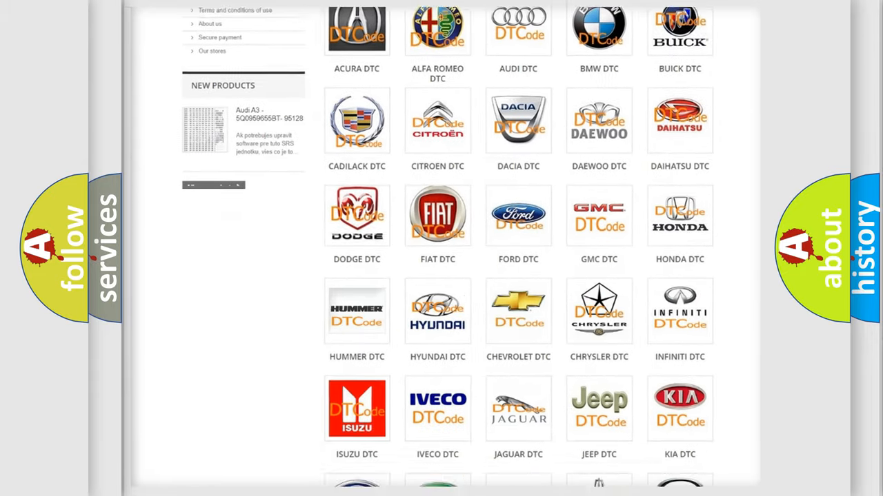
scroll("down", 3)
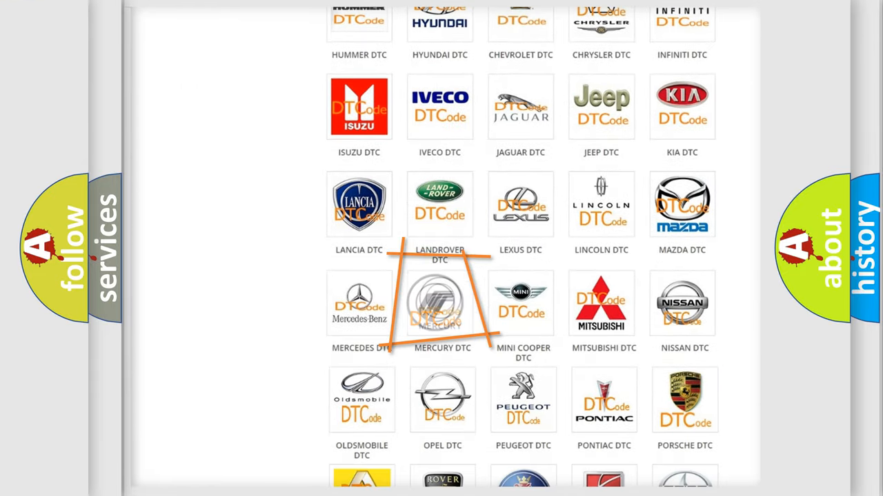